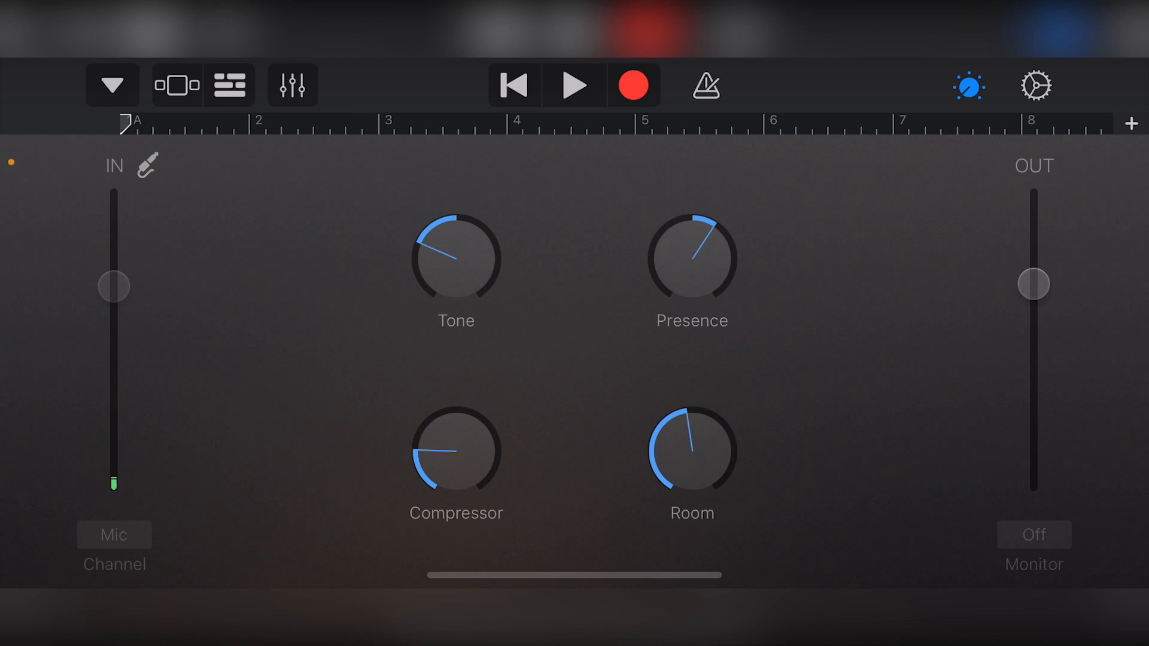
# Step: Replace the acoustic guitar recorder sound with the Vocals category's Radio Ready preset
pyautogui.click(111, 84)
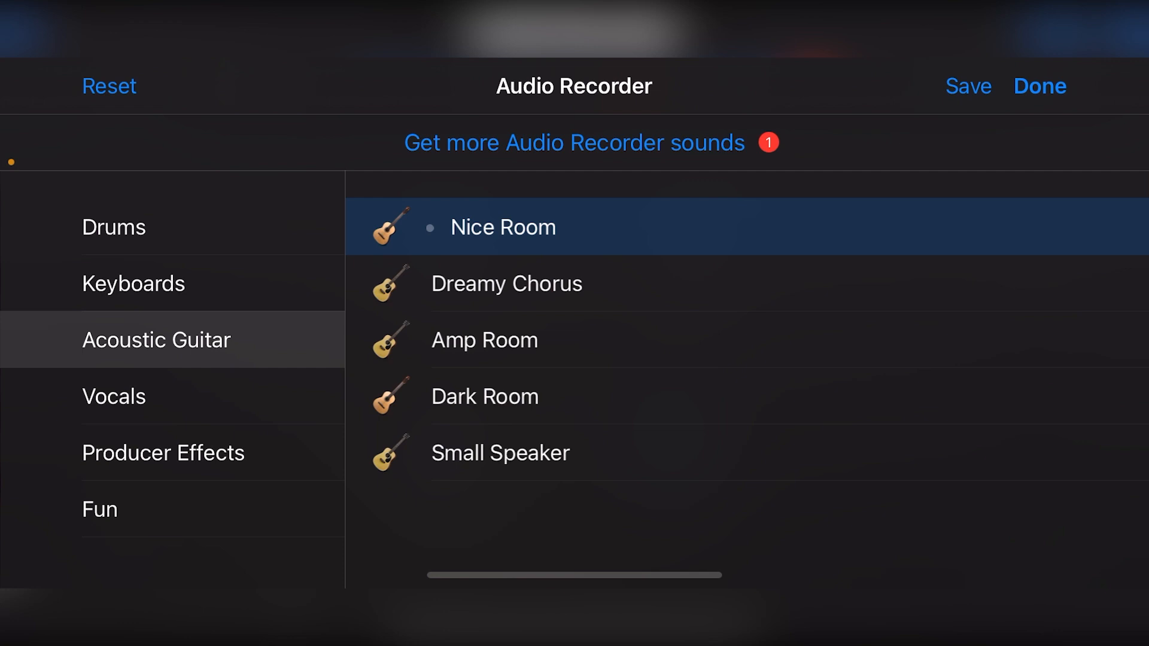
pyautogui.click(1040, 85)
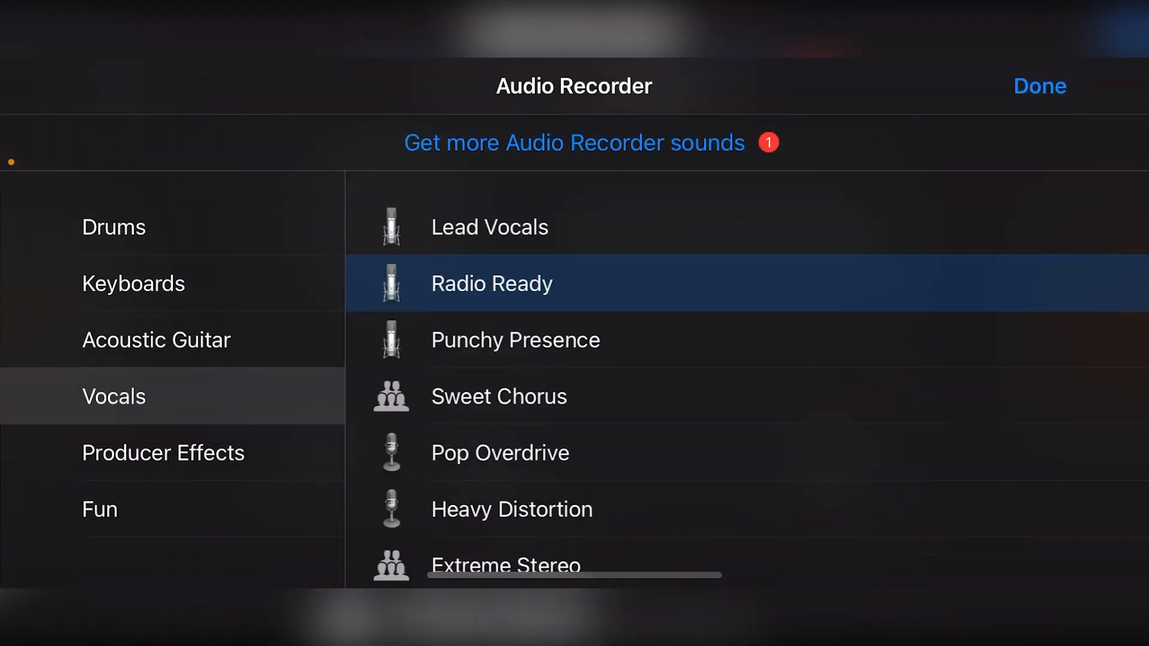
# Step: Close the sound browser, keeping Radio Ready and its Tone, Pitch Control, Compressor, Drive, Vocal Hall controls
pyautogui.click(1038, 85)
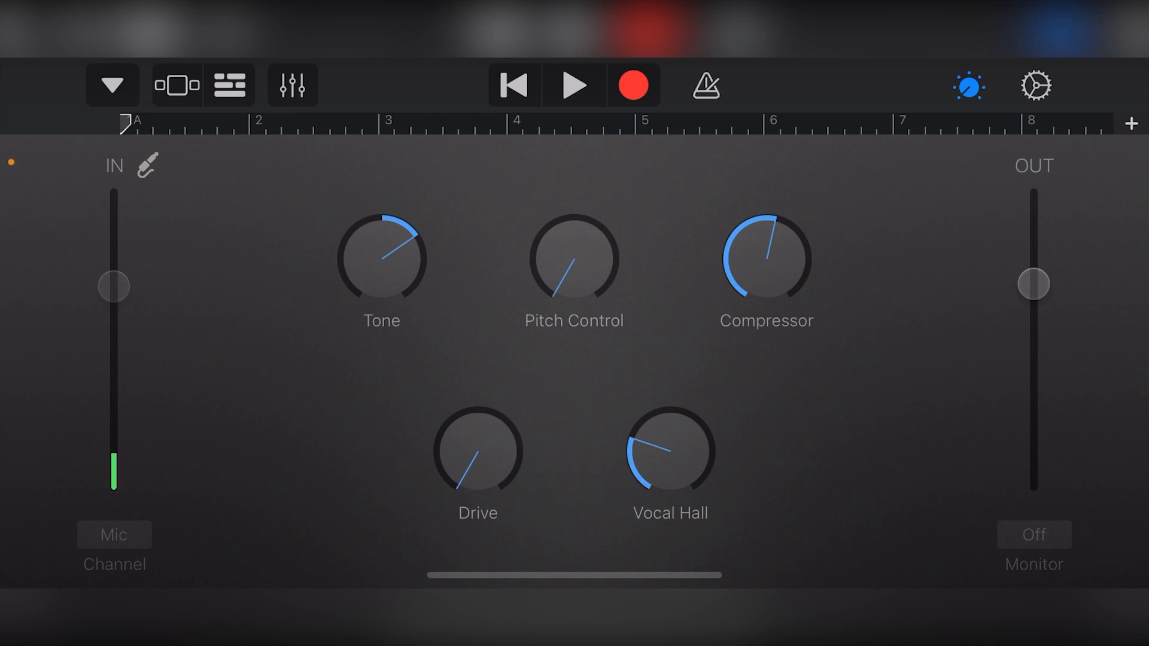
# Step: Check the Input Settings and Inter-App Audio pages, then dismiss the popover
pyautogui.click(148, 165)
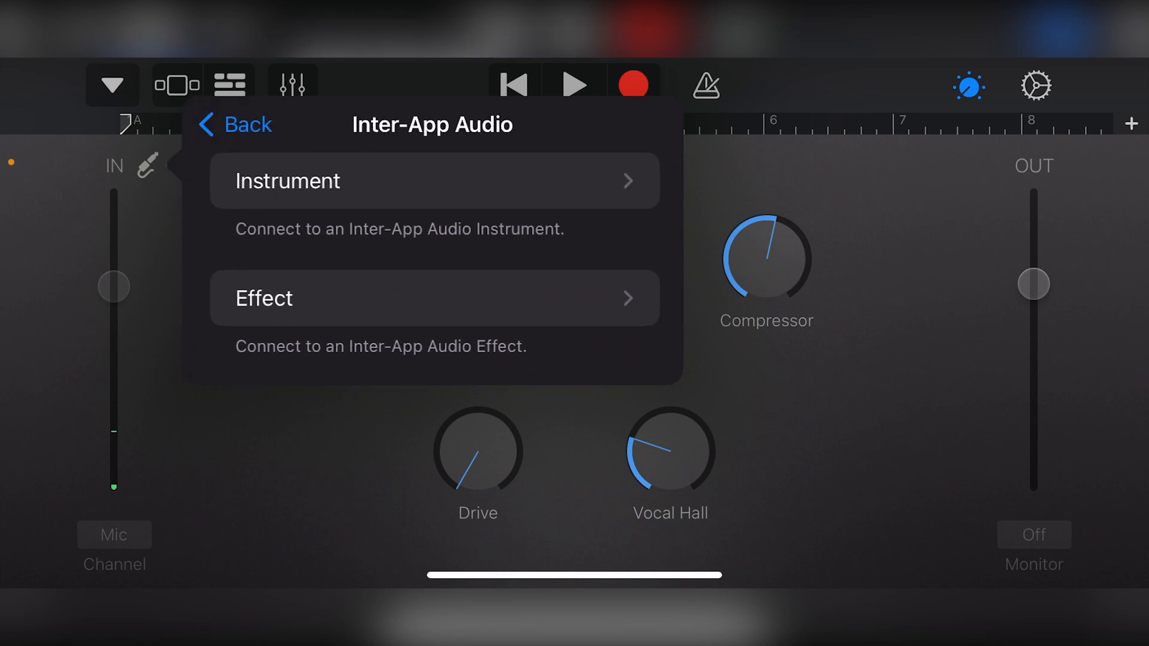
pyautogui.click(235, 125)
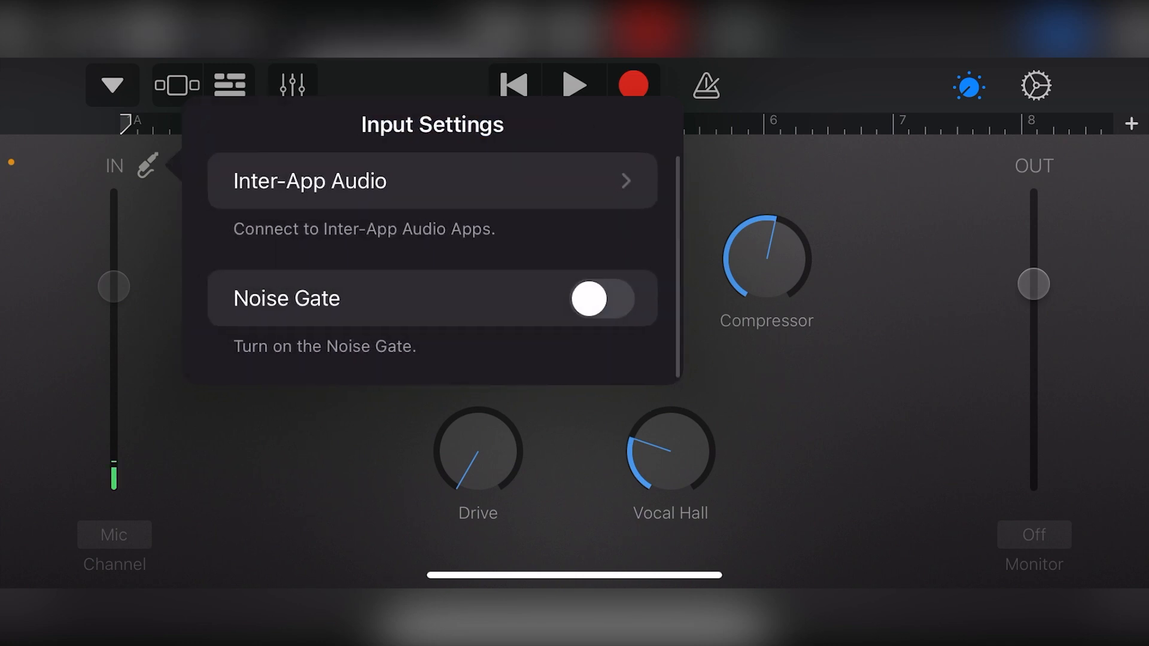
pyautogui.click(600, 300)
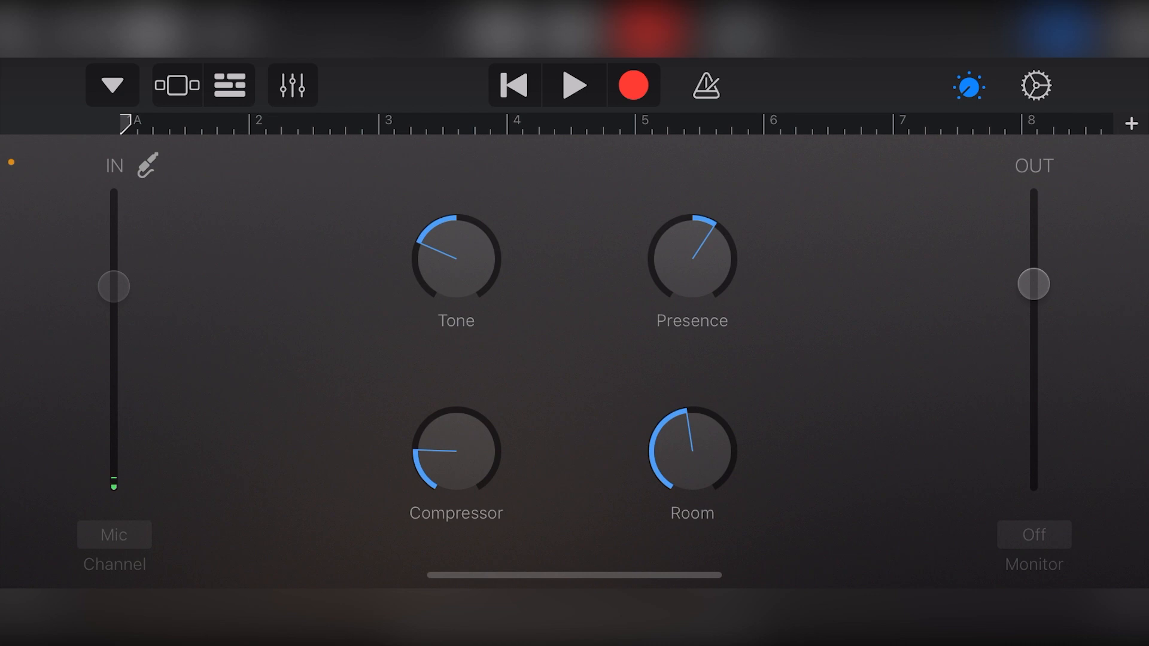
# Step: Browse Drums, Keyboards, Vocals, Producer Effects and Fun, then pick the phaser-and-echo effect sound
pyautogui.click(111, 84)
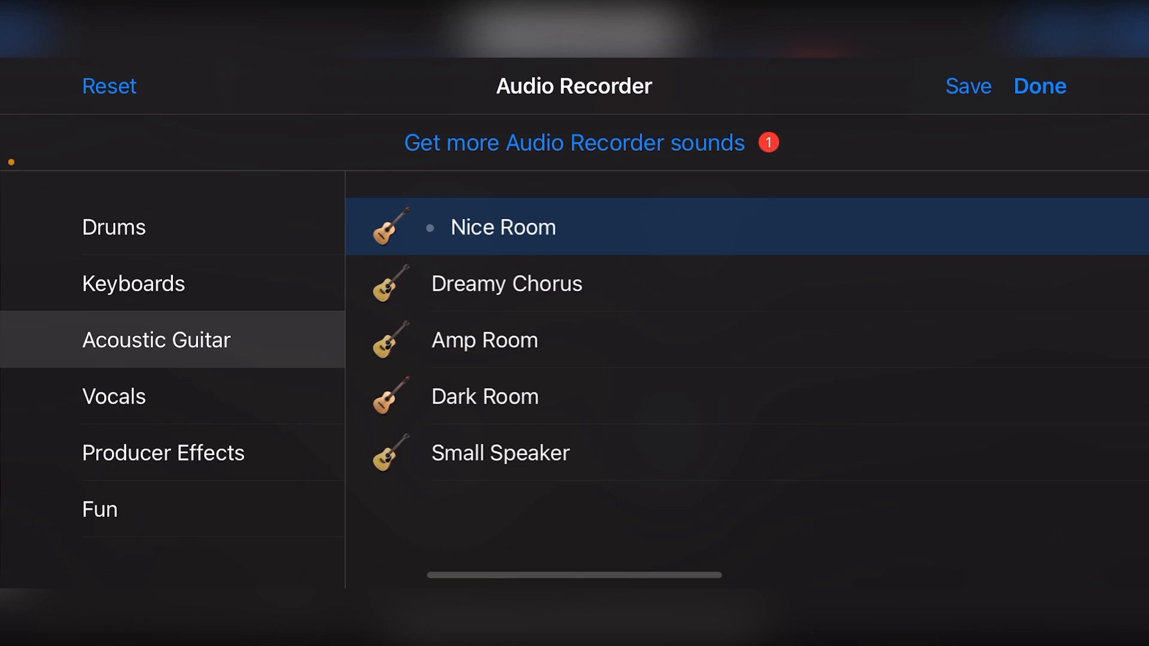
pyautogui.click(114, 226)
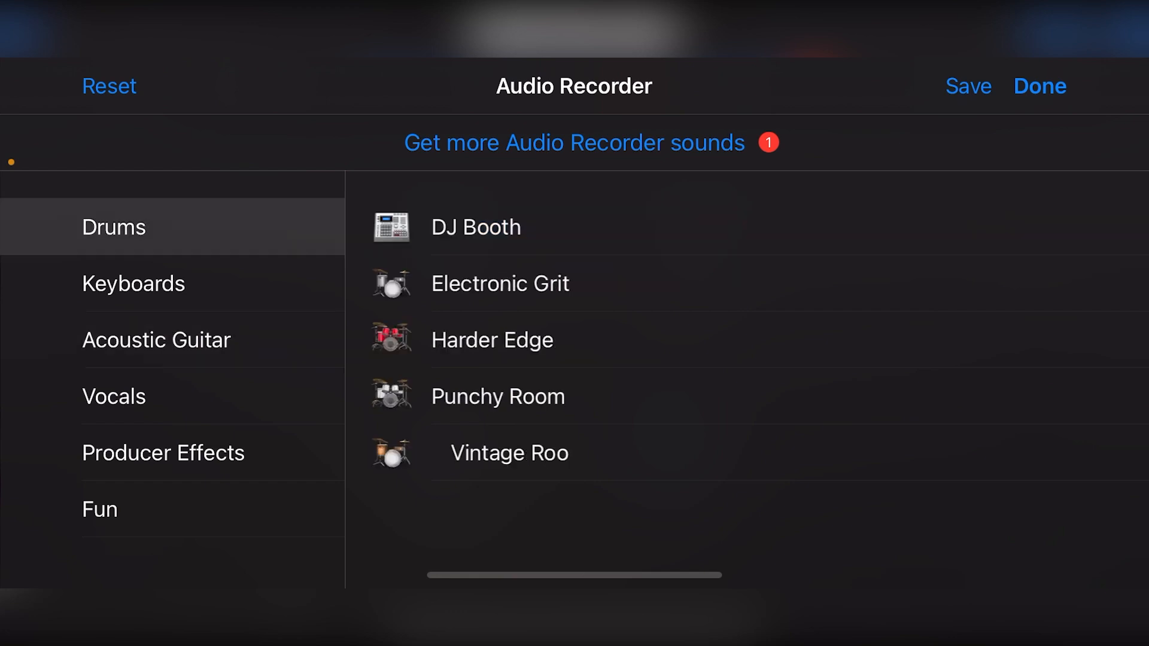
pyautogui.click(134, 284)
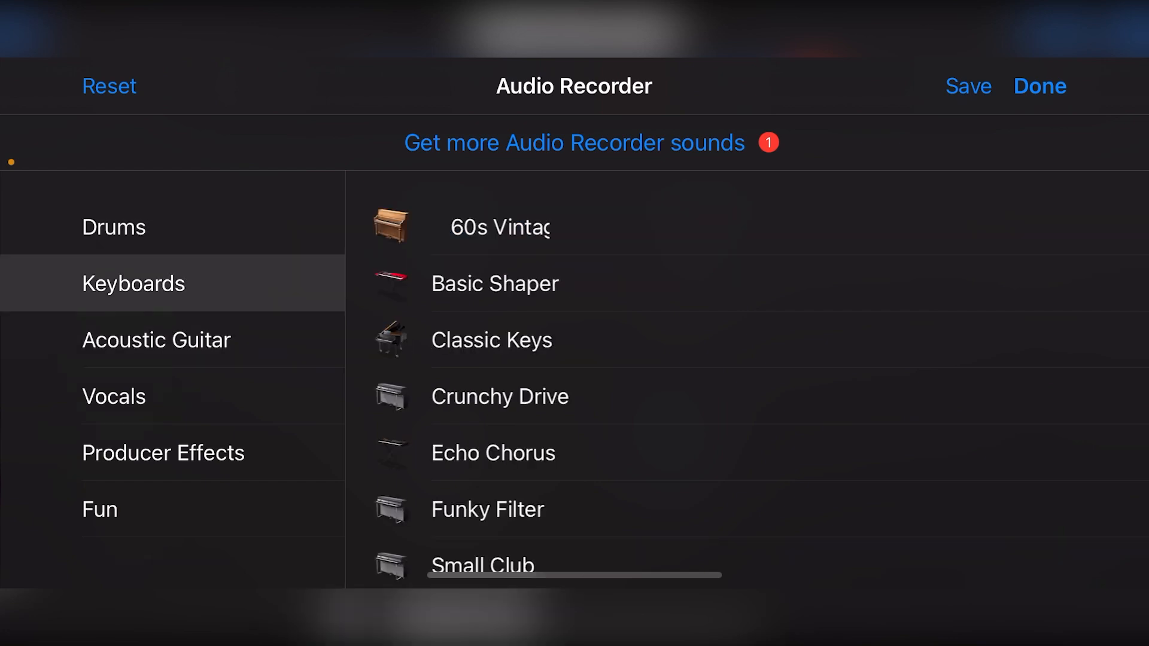
pyautogui.click(113, 396)
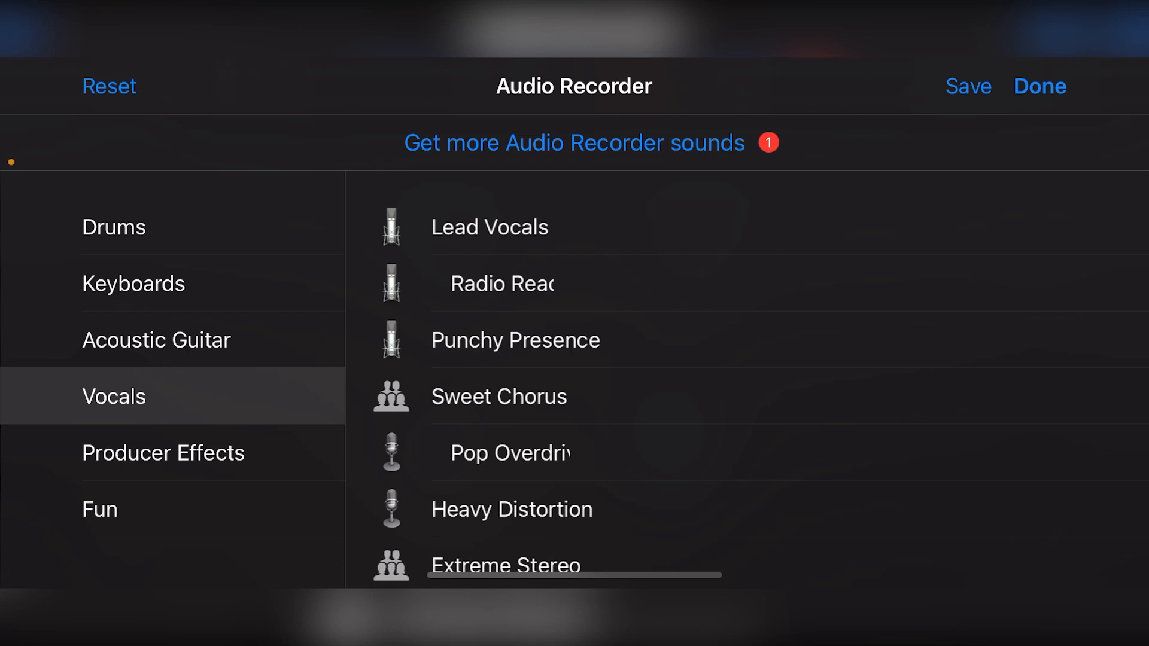
pyautogui.click(163, 453)
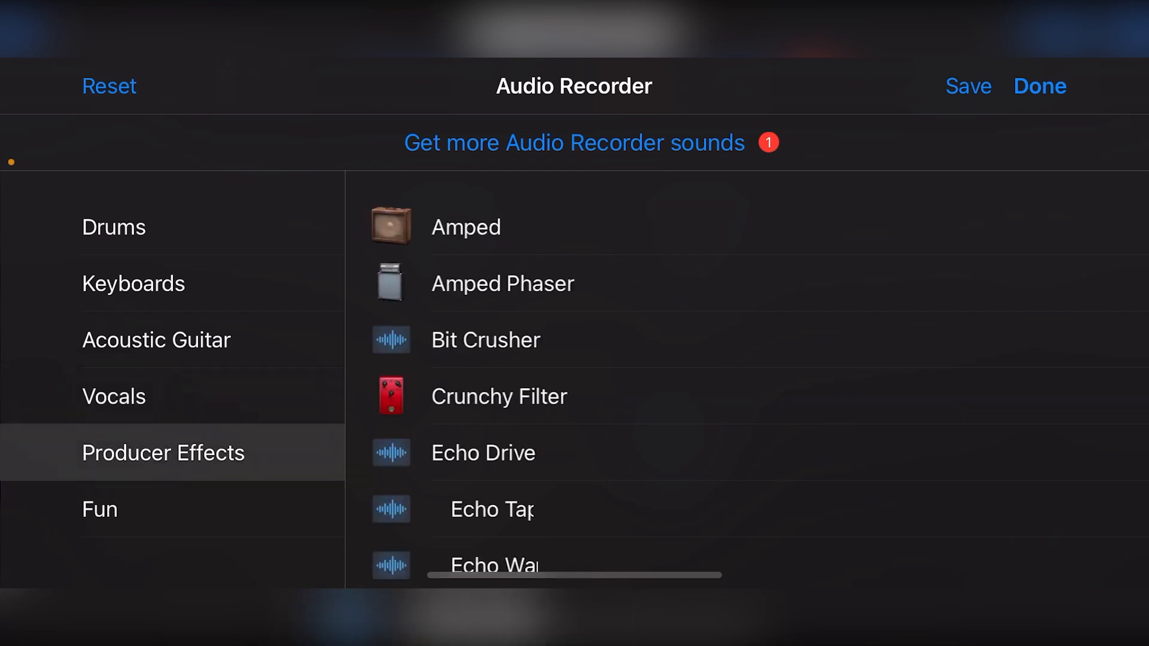
pyautogui.click(98, 509)
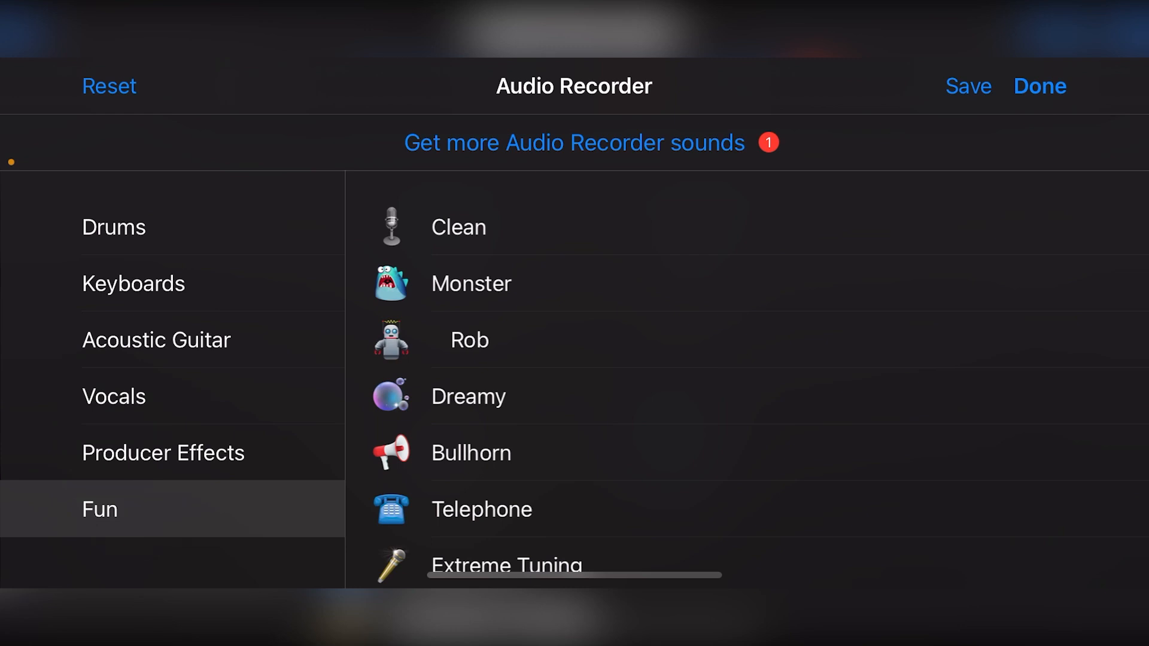
pyautogui.click(164, 453)
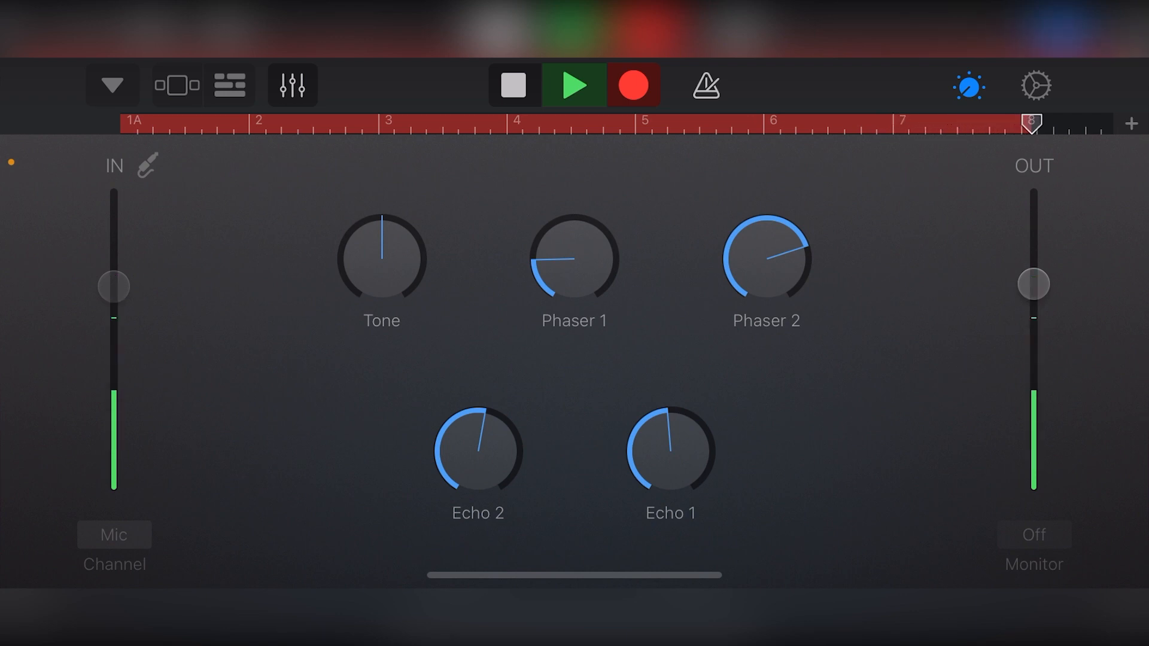
# Step: Stop recording and switch to Tracks view showing the new eight-bar Echo Warp region
pyautogui.click(575, 85)
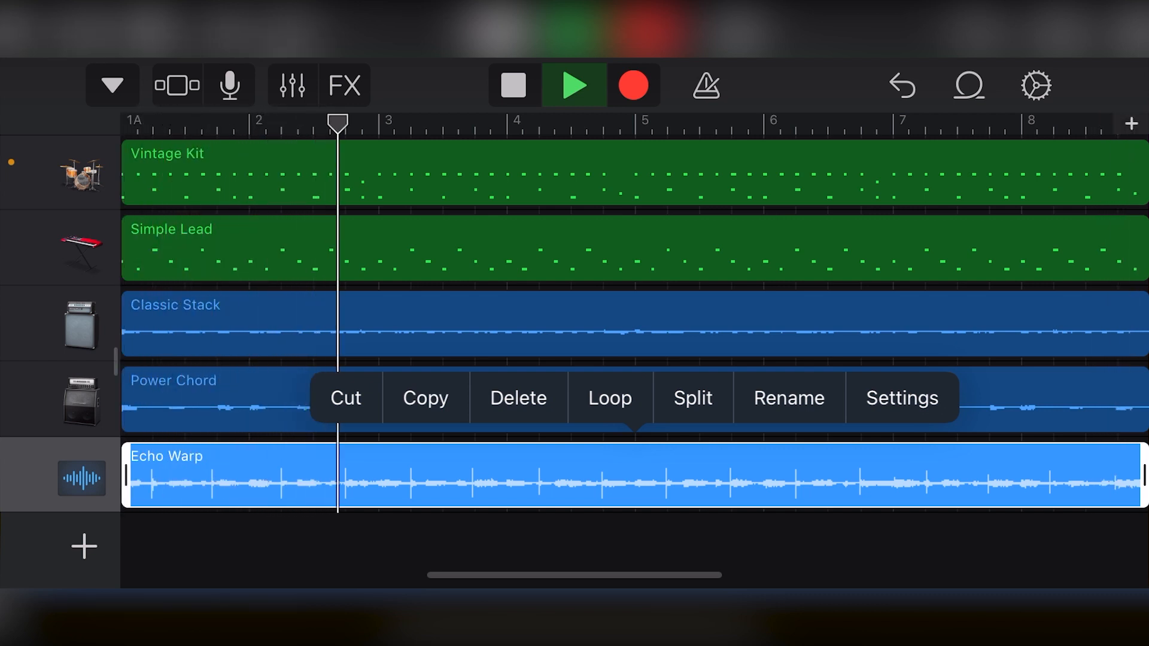
# Step: Review region gain for Echo Warp (0.0 dB) and Classic Stack (-9.1 dB), then close settings
pyautogui.moveTo(337, 122); pyautogui.dragTo(475, 122)
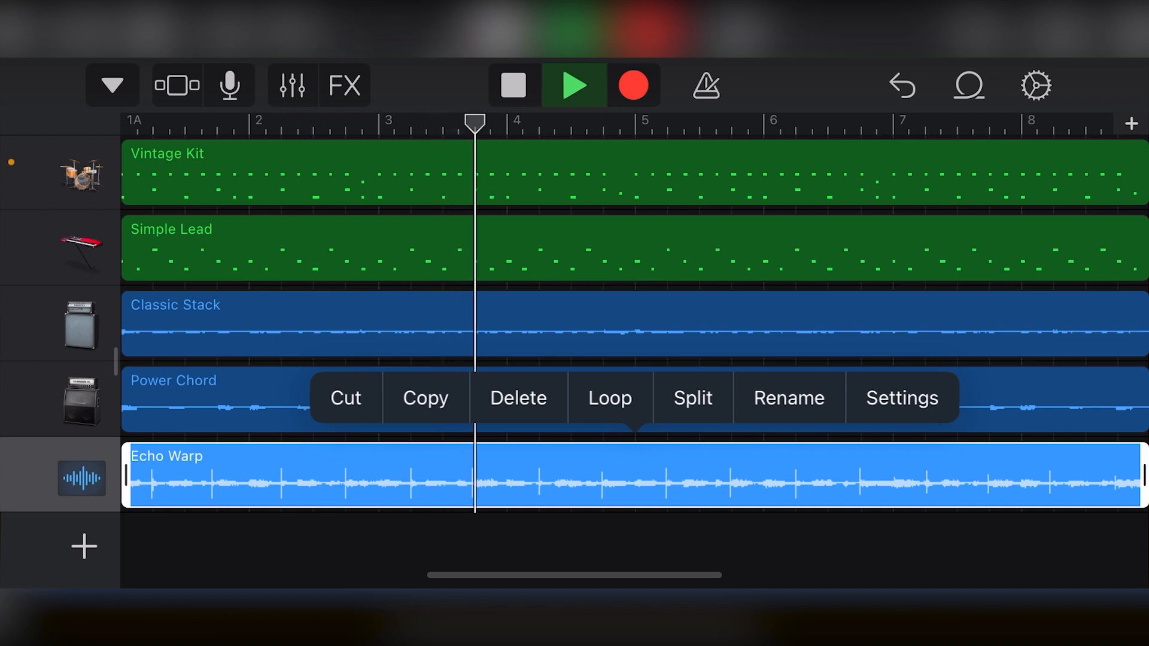
pyautogui.click(902, 399)
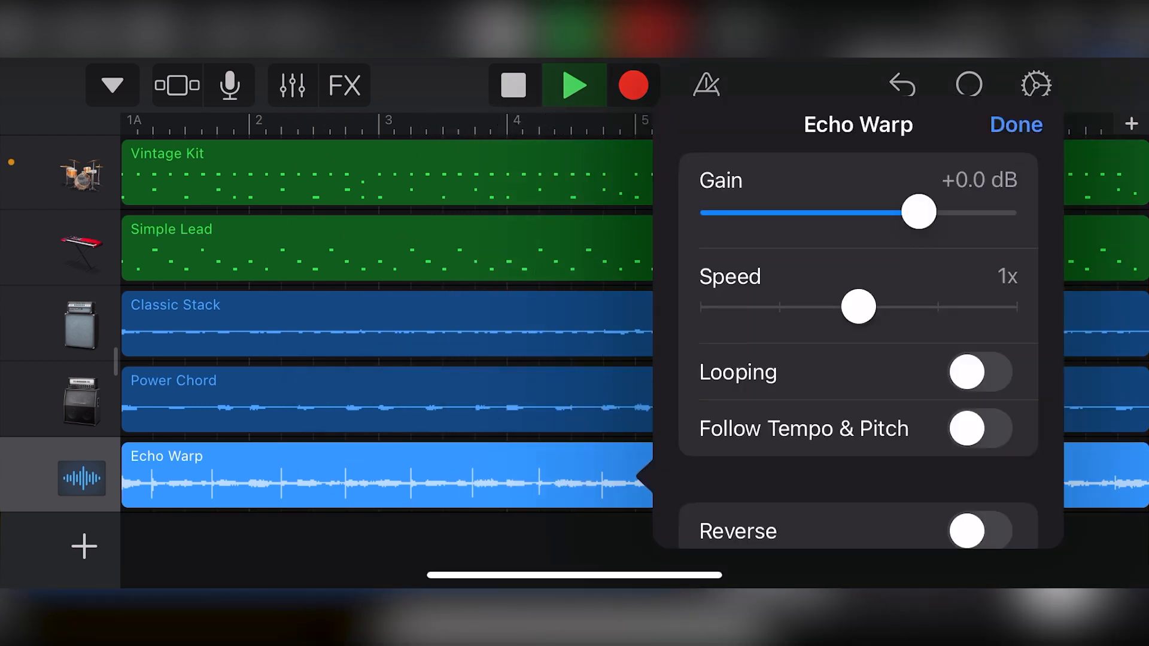
pyautogui.click(975, 531)
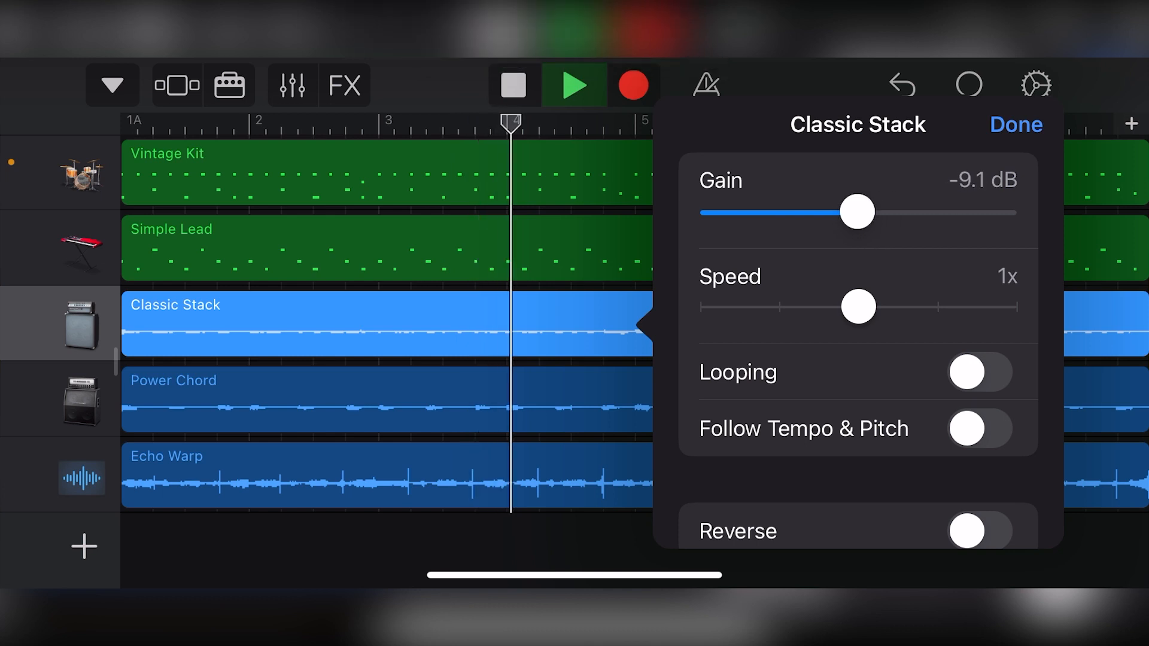
pyautogui.click(1015, 125)
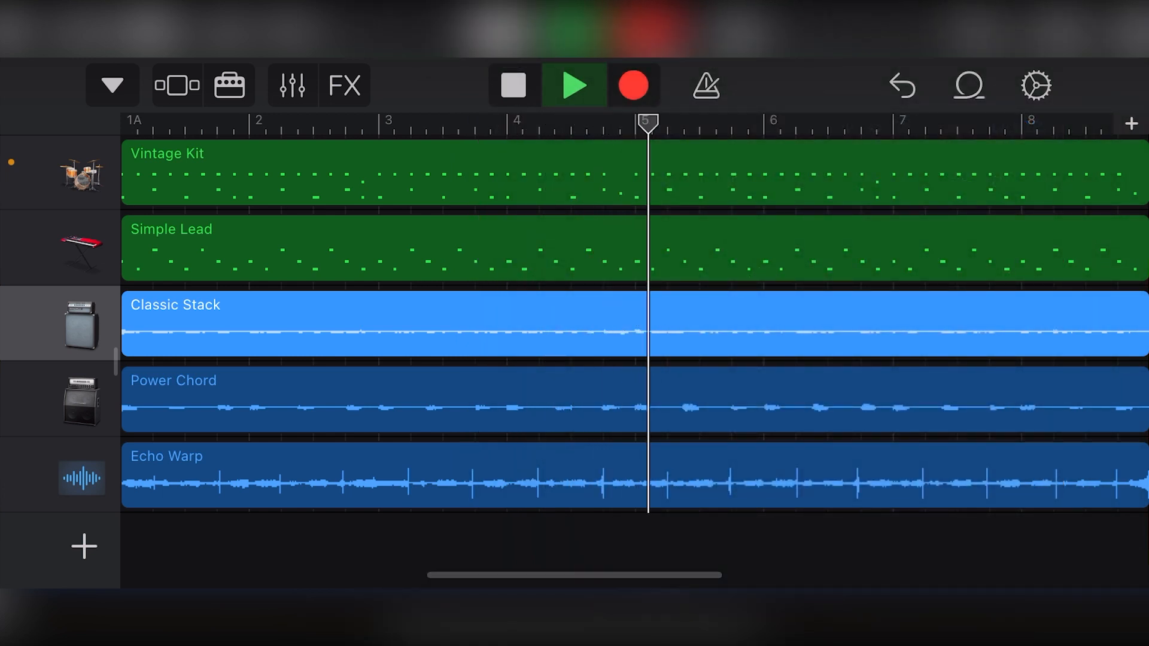